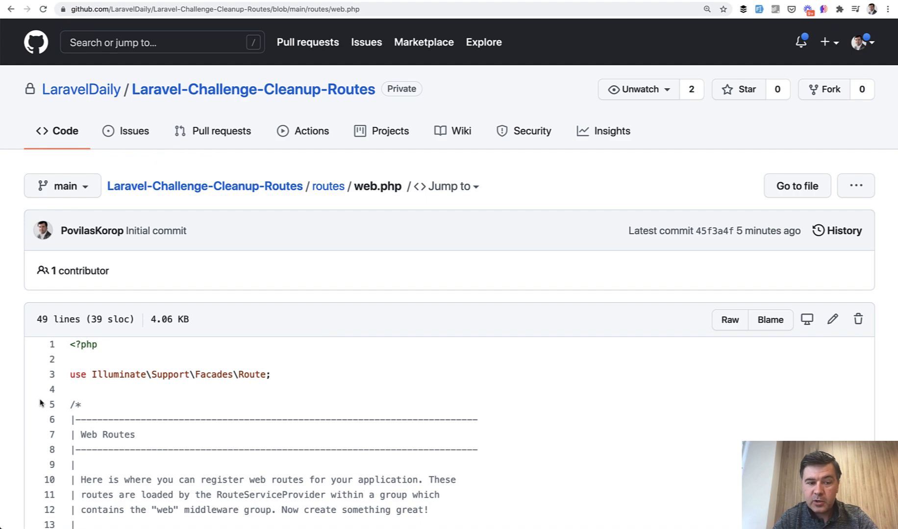
Step: Scroll through BookController.php's controller methods, ending back at the repository root listing
scroll("down", 3)
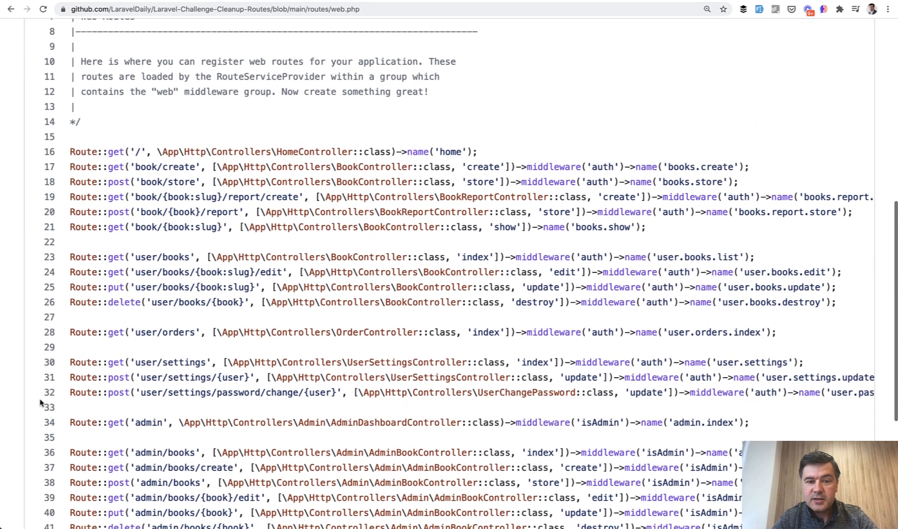
scroll("down", 3)
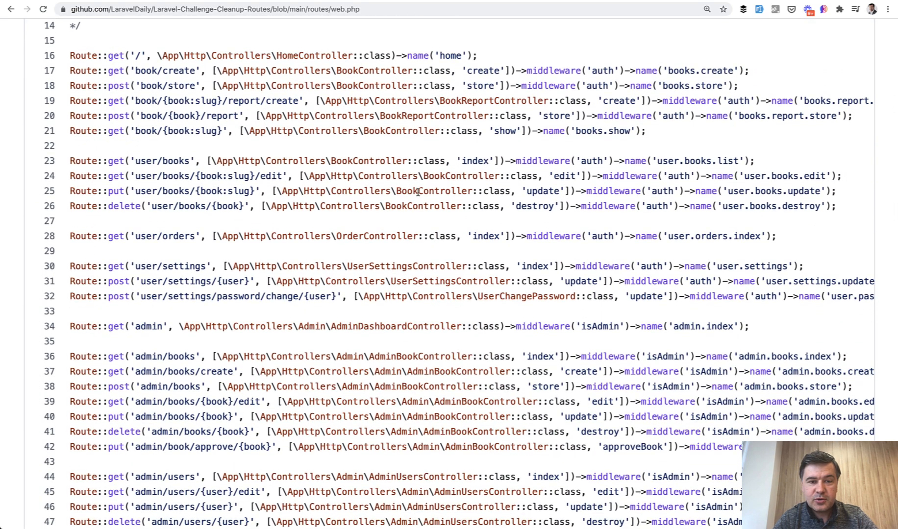
mouse_move(339, 317)
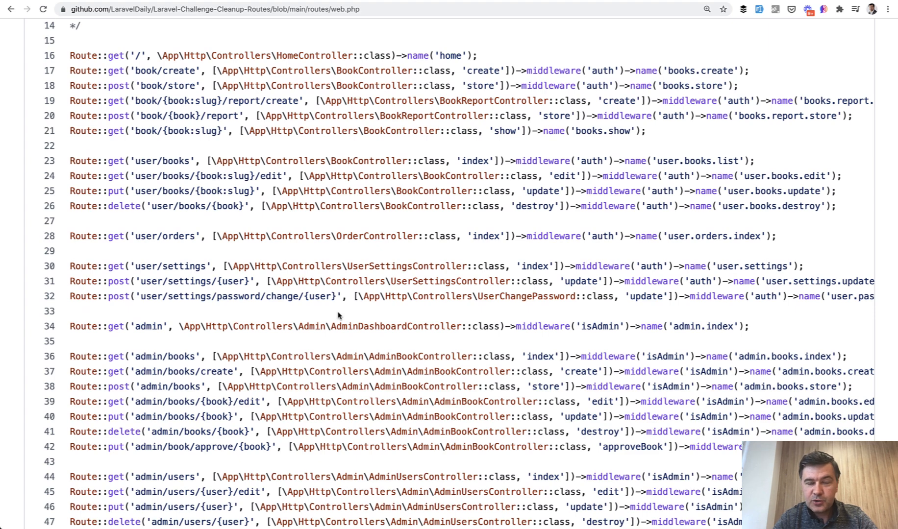
scroll("up", 3)
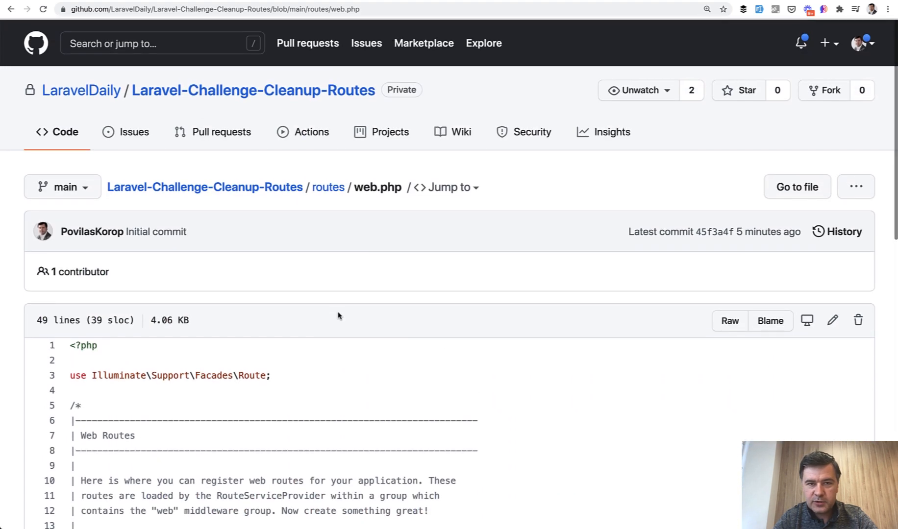
scroll("down", 3)
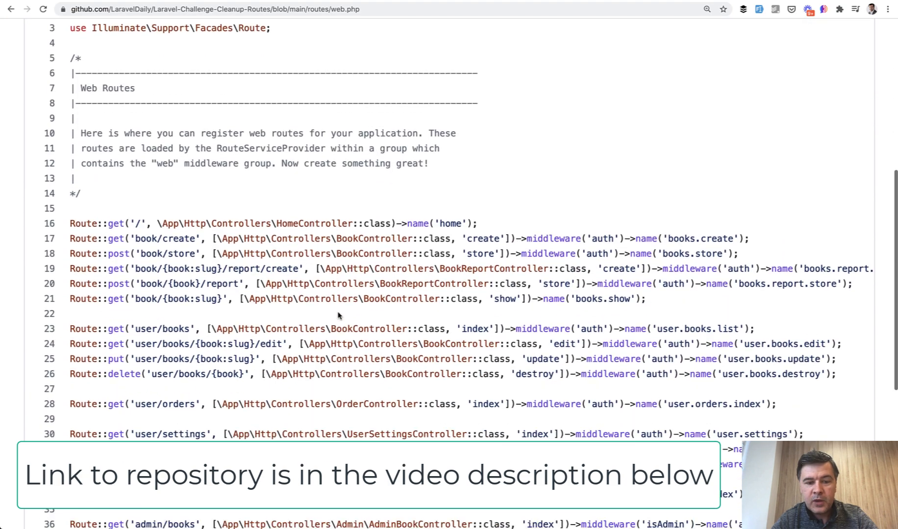
scroll("down", 3)
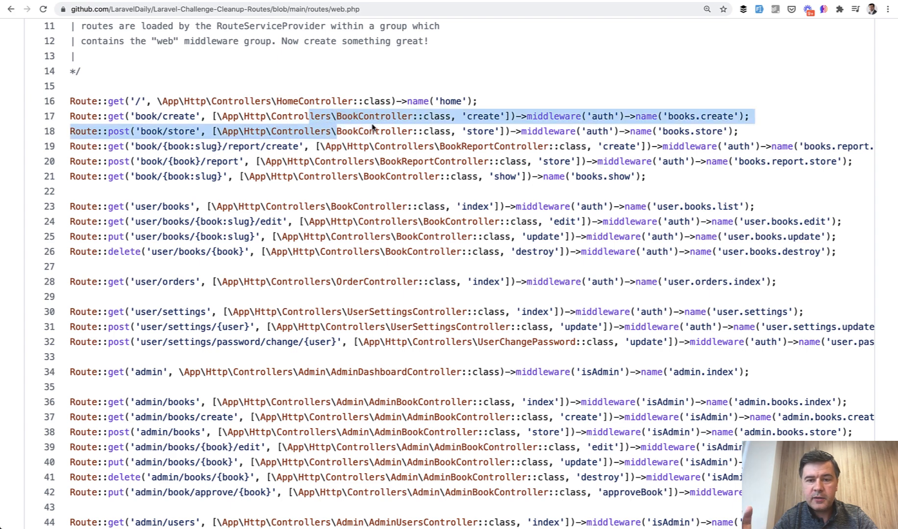
mouse_move(696, 159)
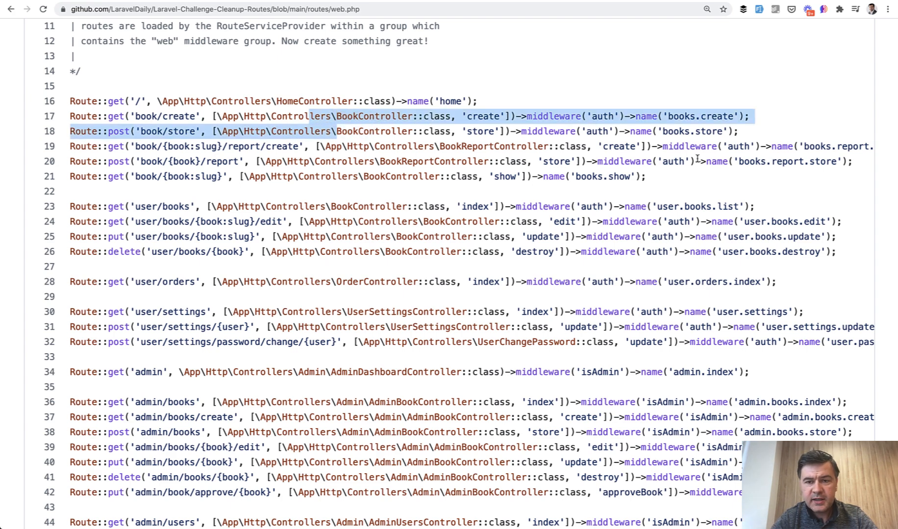
scroll("down", 3)
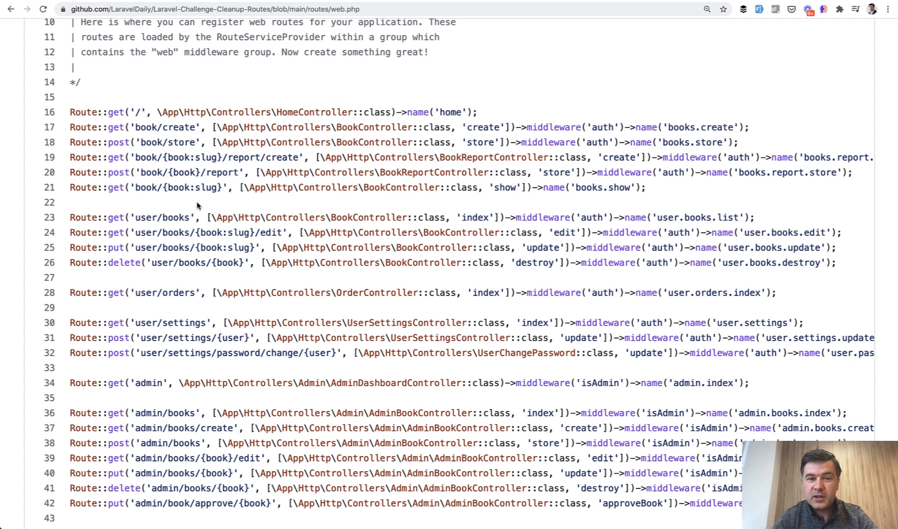
scroll("down", 3)
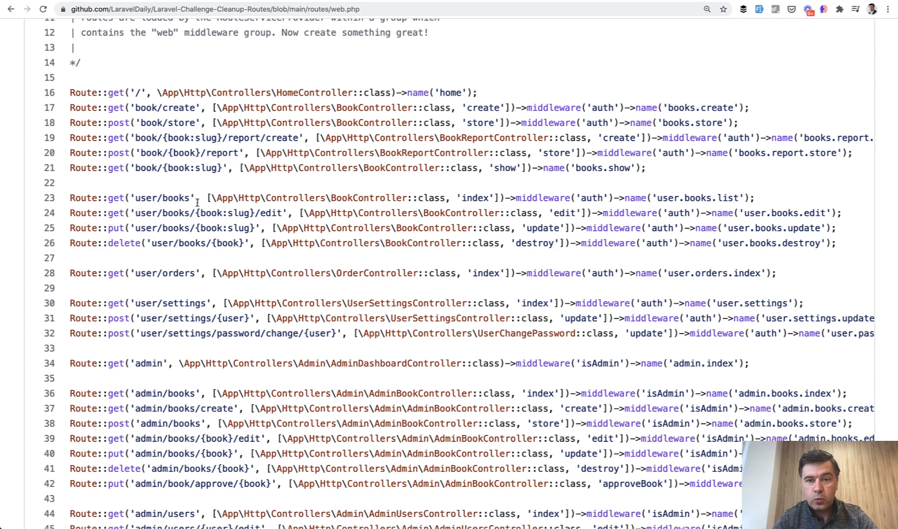
scroll("down", 3)
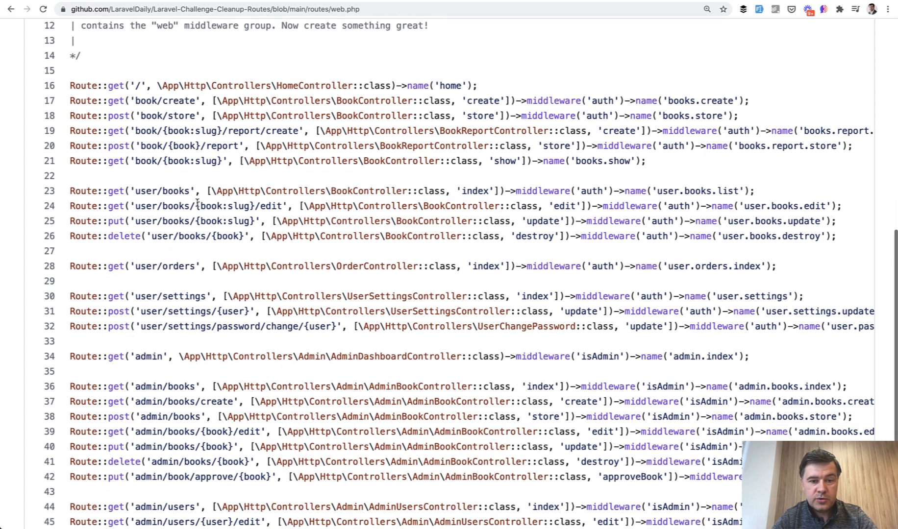
scroll("down", 3)
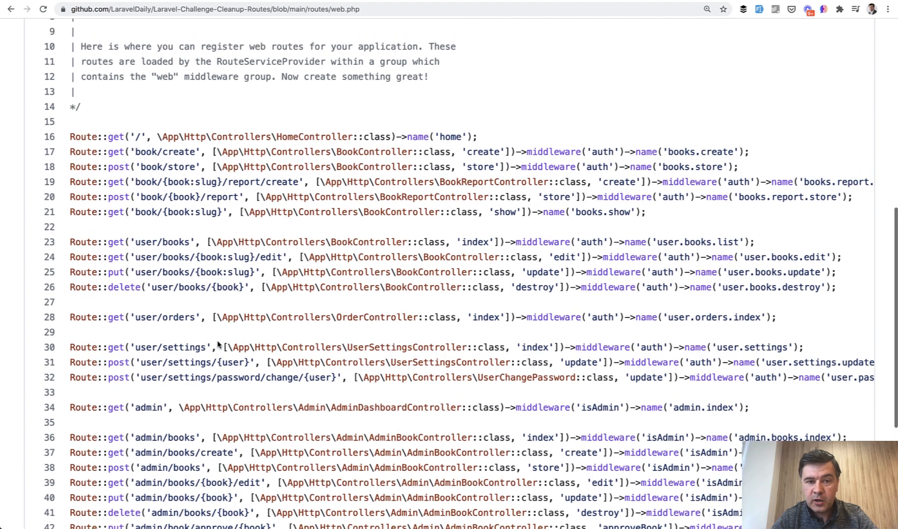
scroll("down", 3)
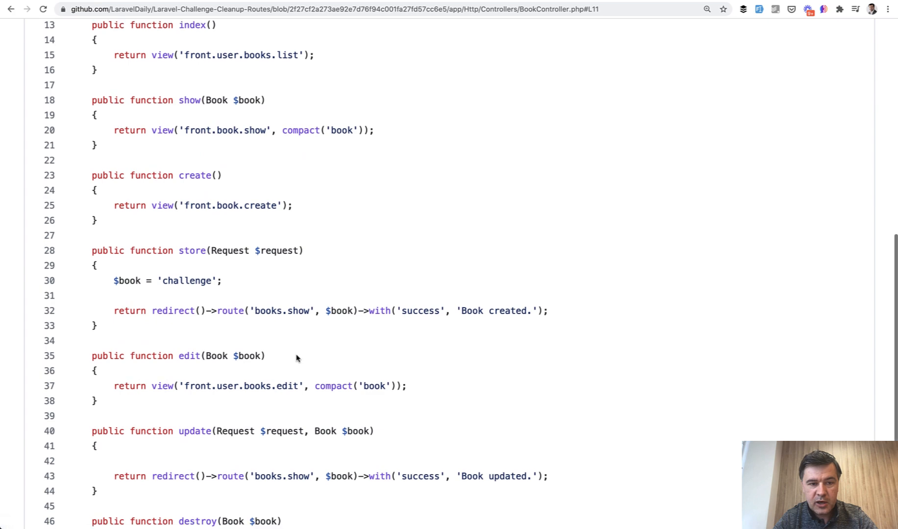
scroll("down", 3)
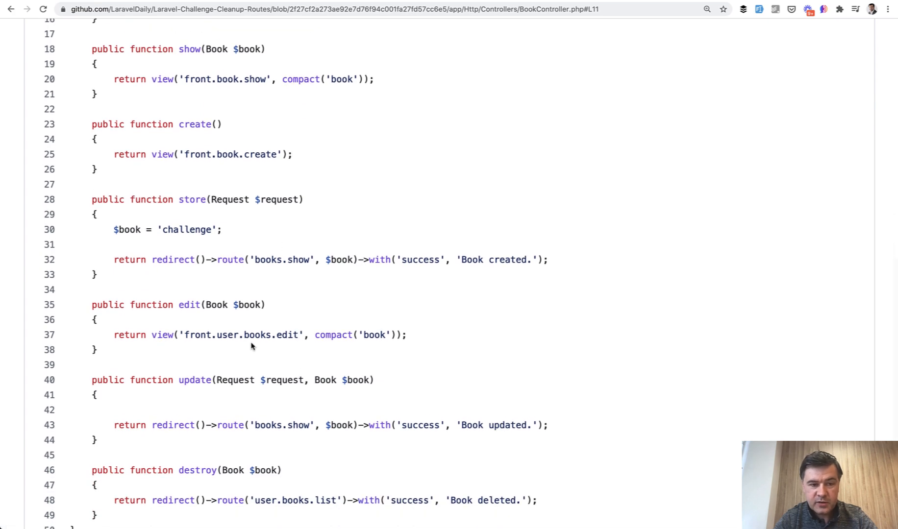
scroll("up", 3)
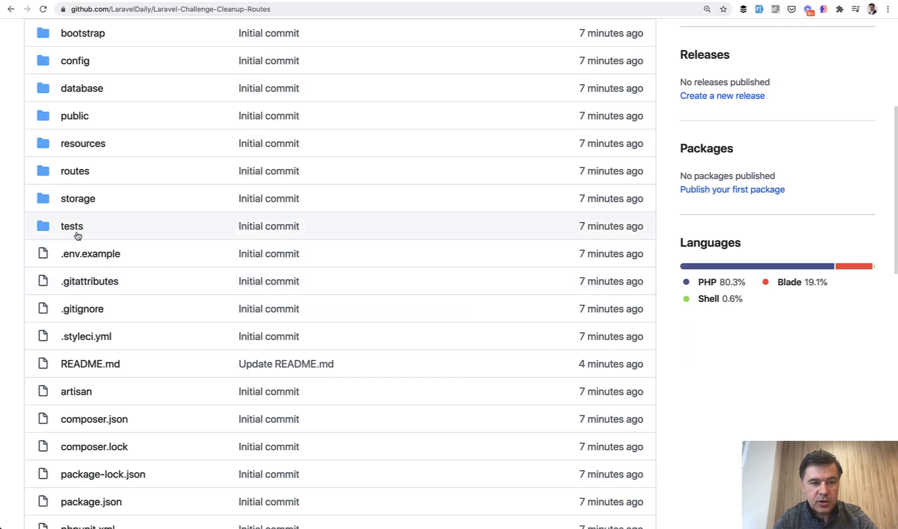
Step: Open tests/Feature/BooksRoutesTest.php and scroll through its book route tests
left_click(74, 227)
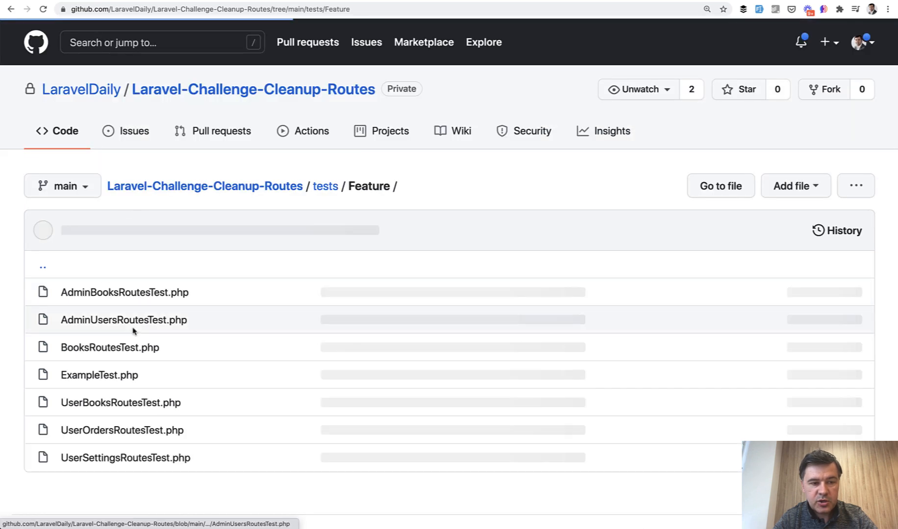
left_click(110, 348)
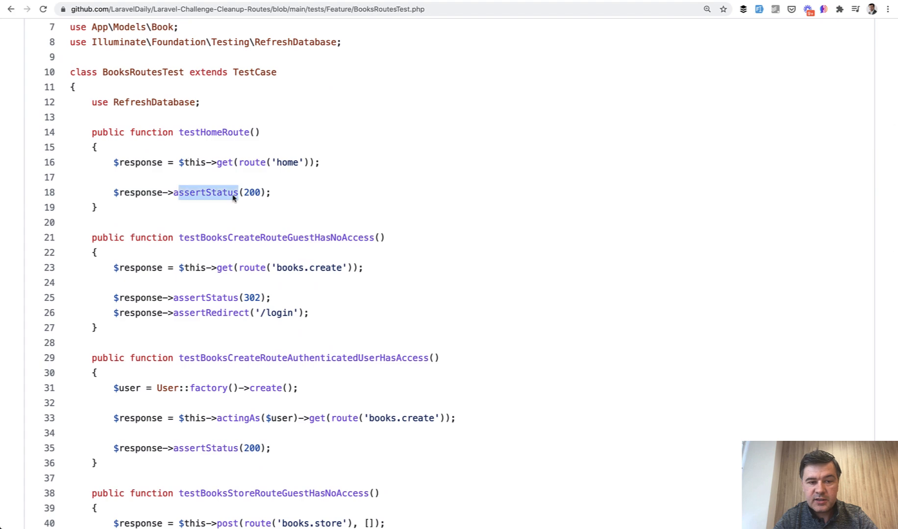
scroll("down", 3)
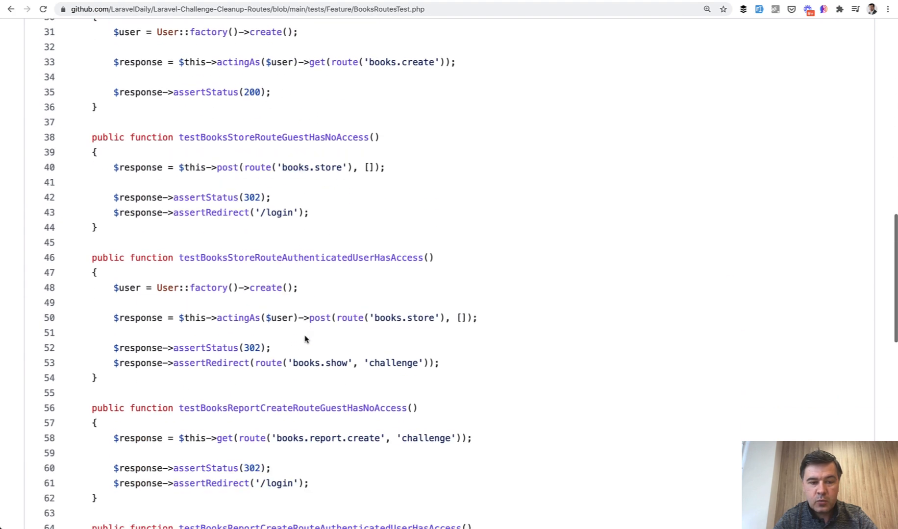
scroll("down", 3)
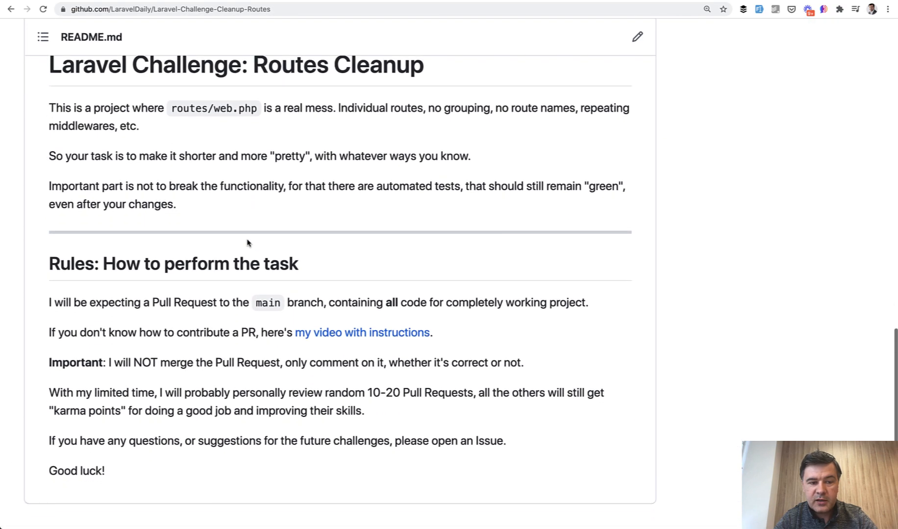
Step: Scroll down the repository home page to the README's pull-request rules
scroll("down", 3)
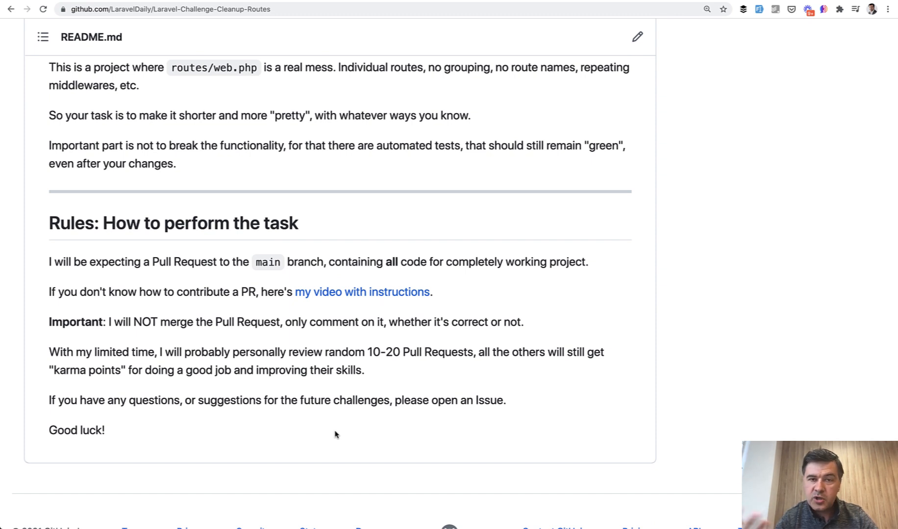
mouse_move(251, 412)
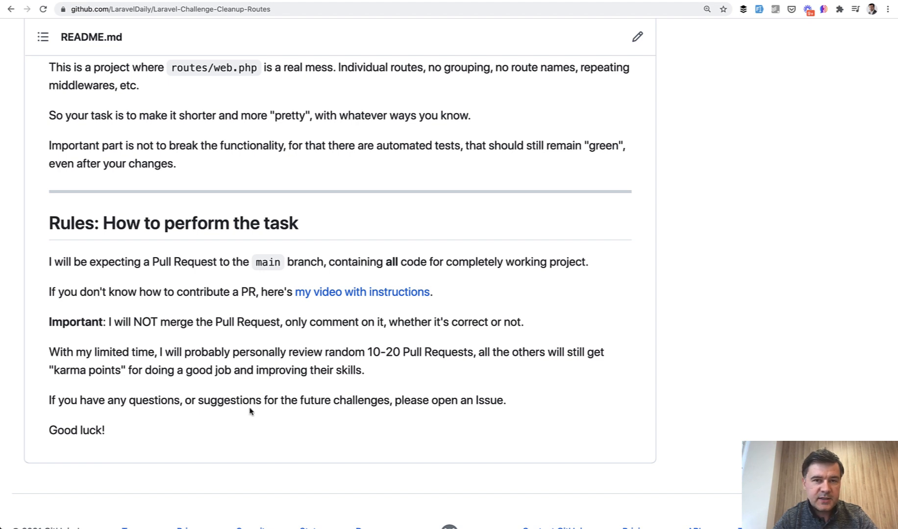